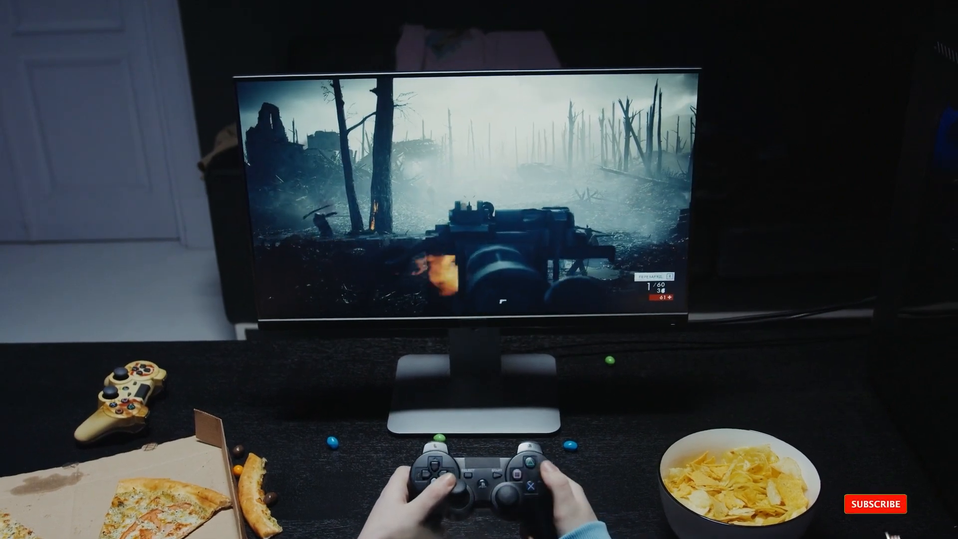
{"action": "left_click", "coordinate": [878, 504]}
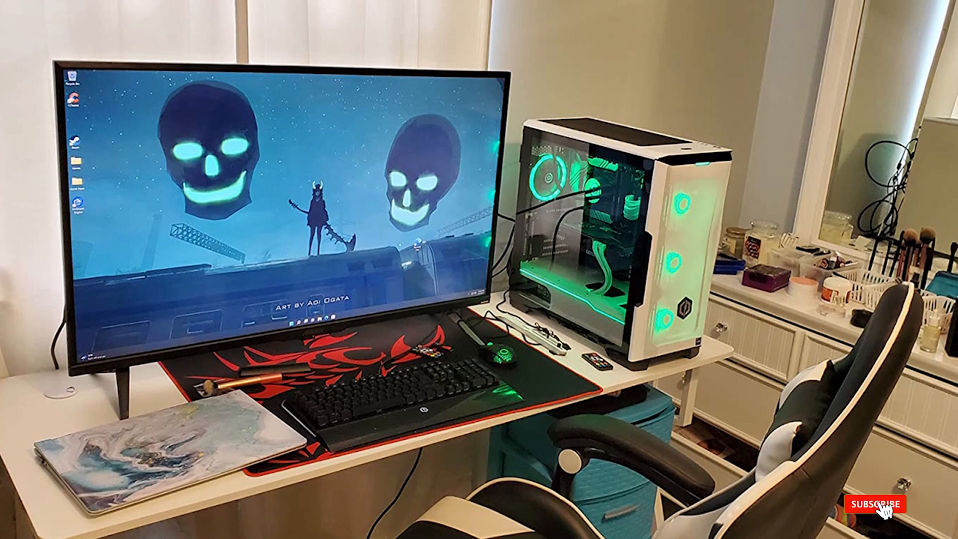
{"action": "left_click", "coordinate": [901, 506]}
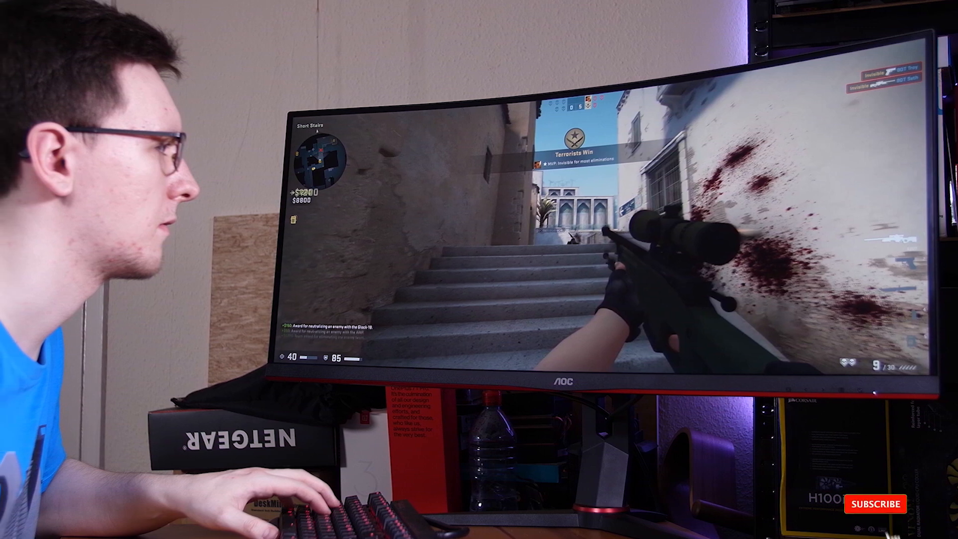
{"action": "left_click", "coordinate": [875, 504]}
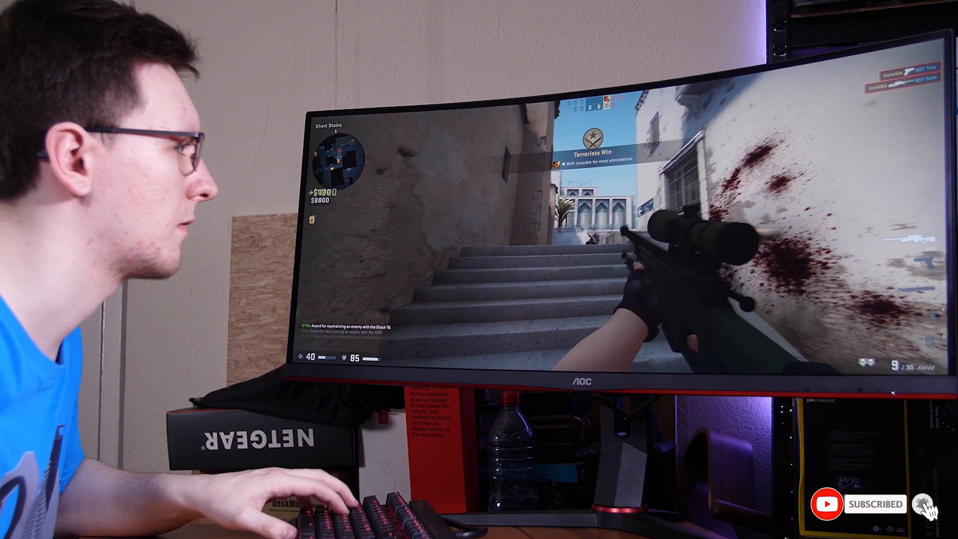